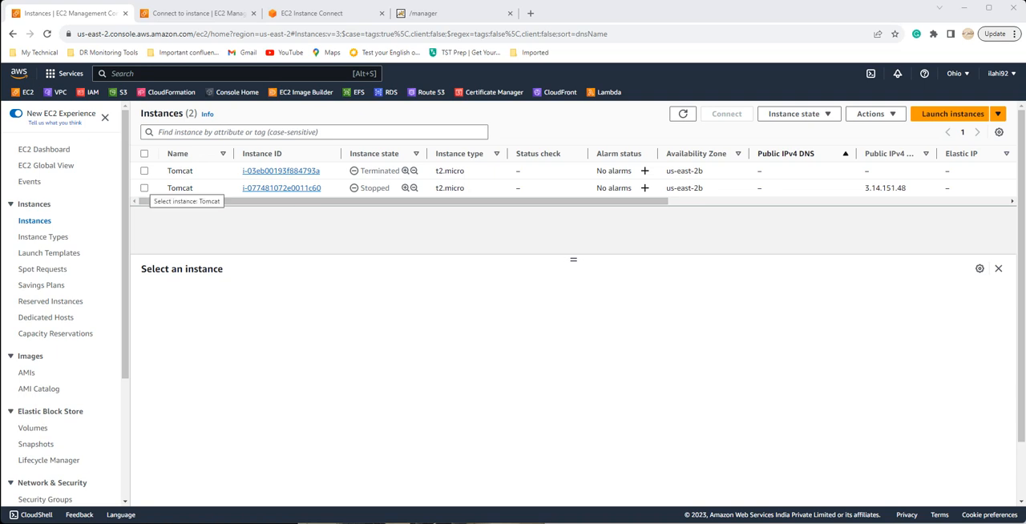
Inspect the stopped Tomcat instance, then show the account's AMI list with the TOMM image.
{"action": "left_click", "coordinate": [144, 187]}
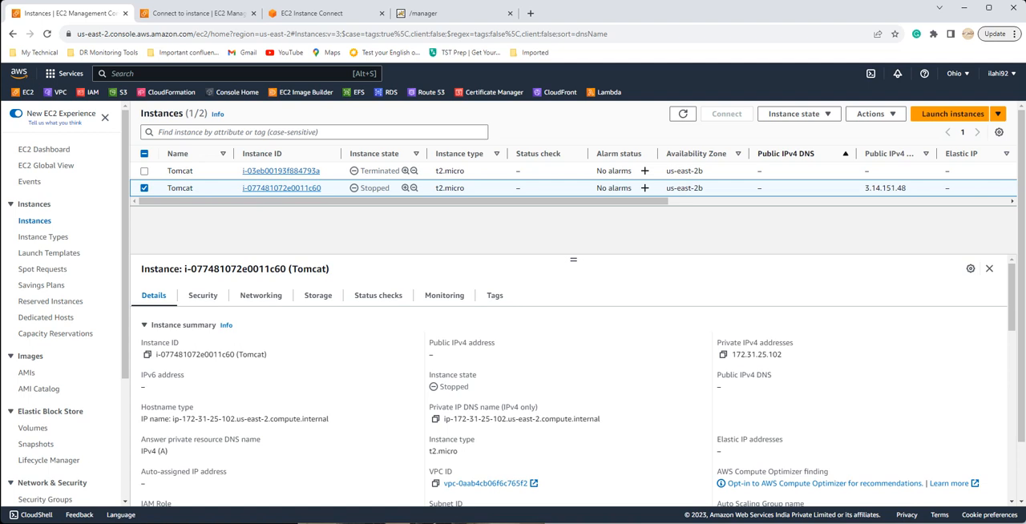
{"action": "left_click", "coordinate": [872, 113]}
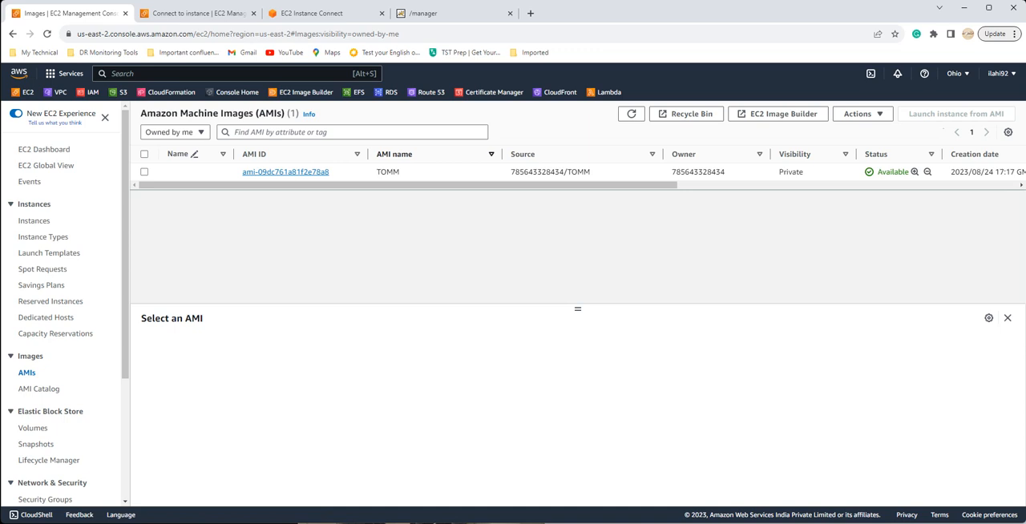
Select the TOMM image and start launching an instance from it.
{"action": "left_click", "coordinate": [144, 171]}
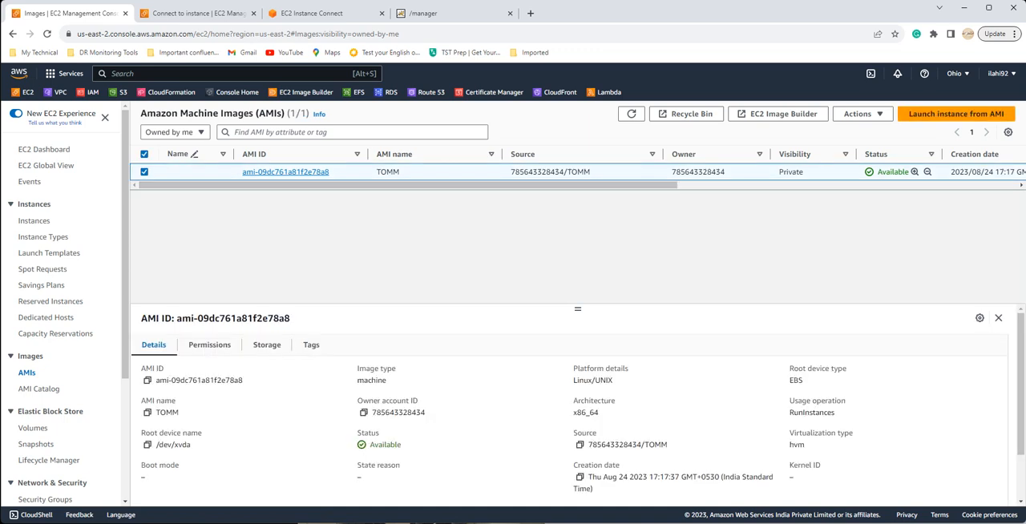
{"action": "left_click", "coordinate": [955, 112]}
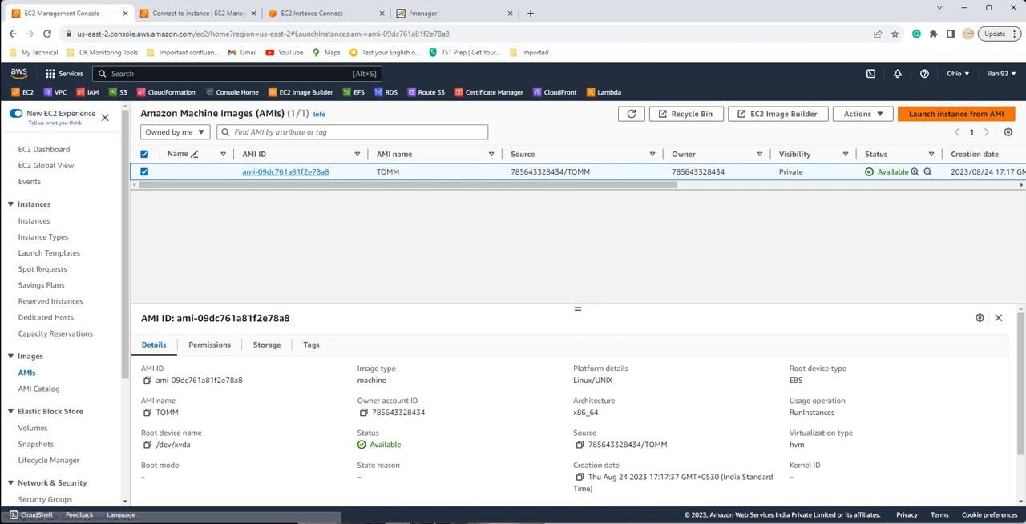
{"action": "left_click", "coordinate": [955, 112]}
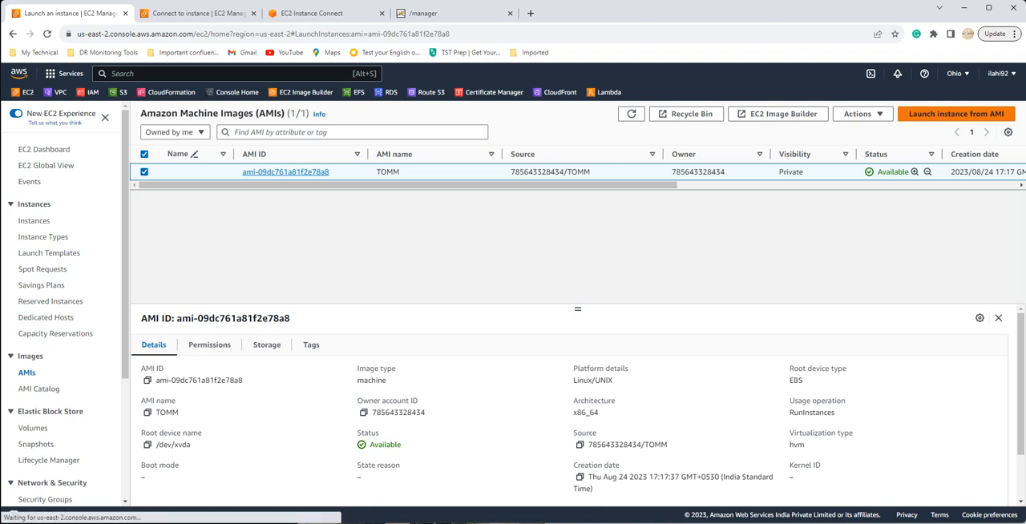
{"action": "left_click", "coordinate": [955, 114]}
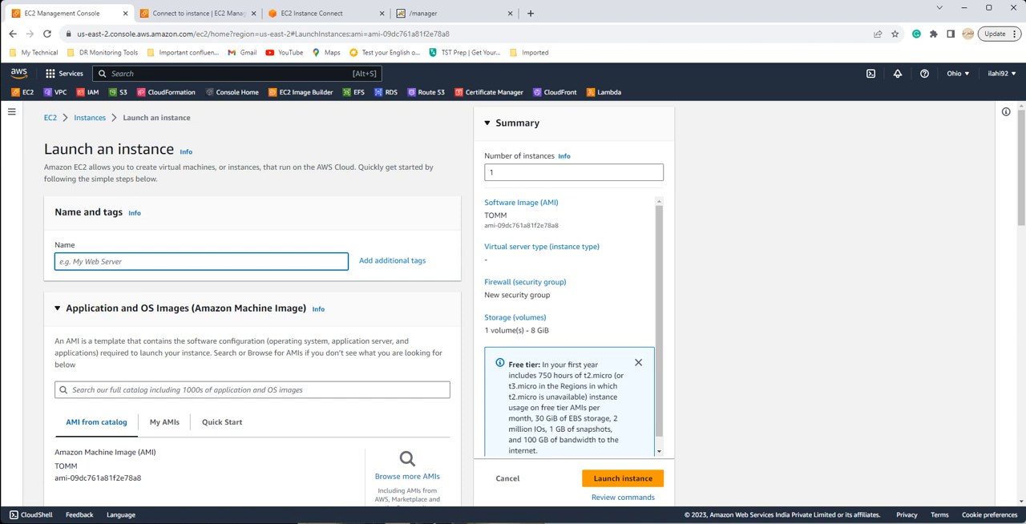
Name the instance myapp, keep the TOMM image under My AMIs and t2.micro, and reach the key pair section.
{"action": "type", "text": "myapp"}
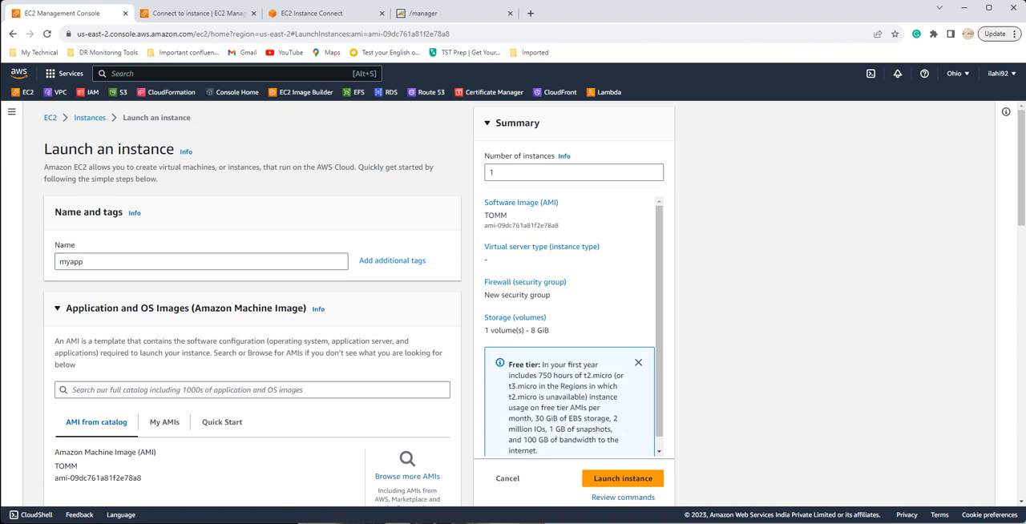
{"action": "scroll", "scroll_direction": "down", "scroll_amount": 3}
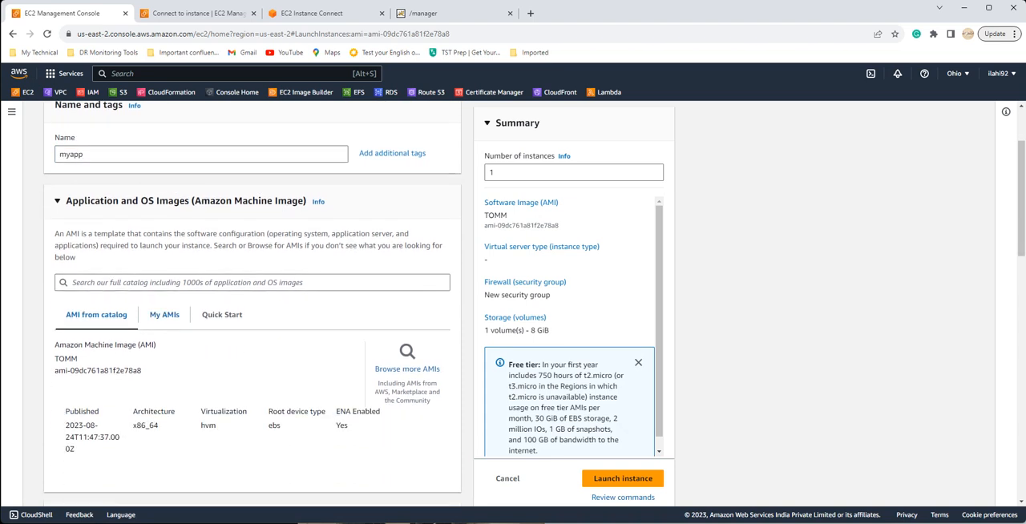
{"action": "left_click", "coordinate": [163, 315]}
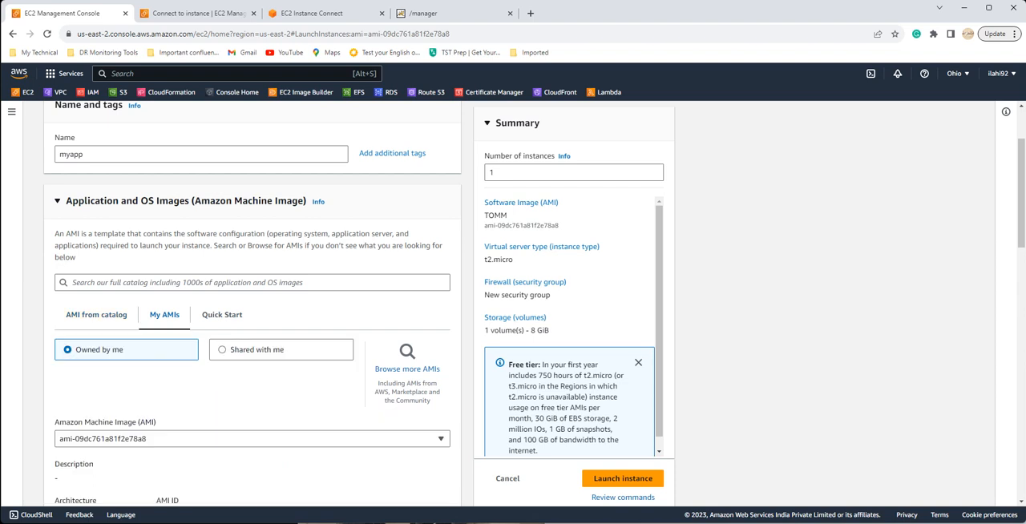
{"action": "scroll", "scroll_direction": "down", "scroll_amount": 3}
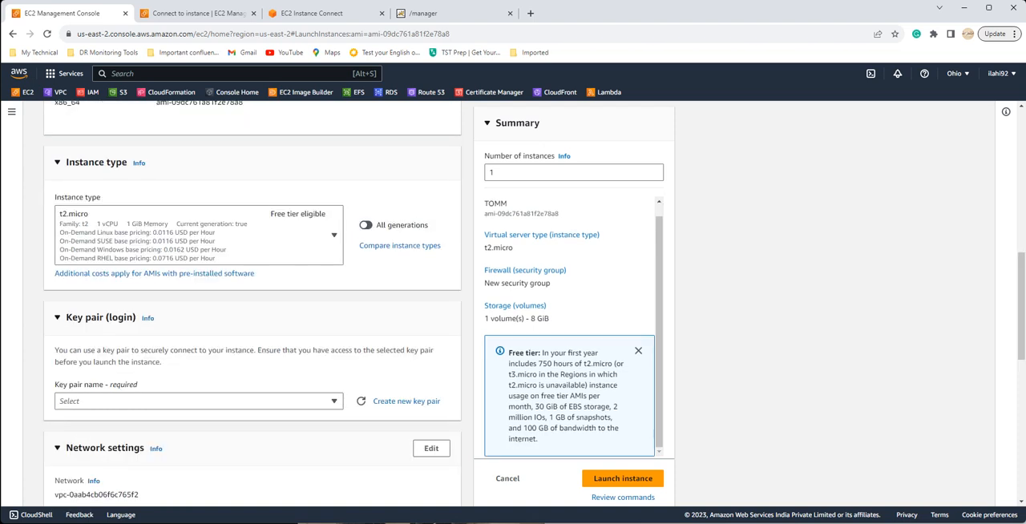
{"action": "scroll", "scroll_direction": "down", "scroll_amount": 3}
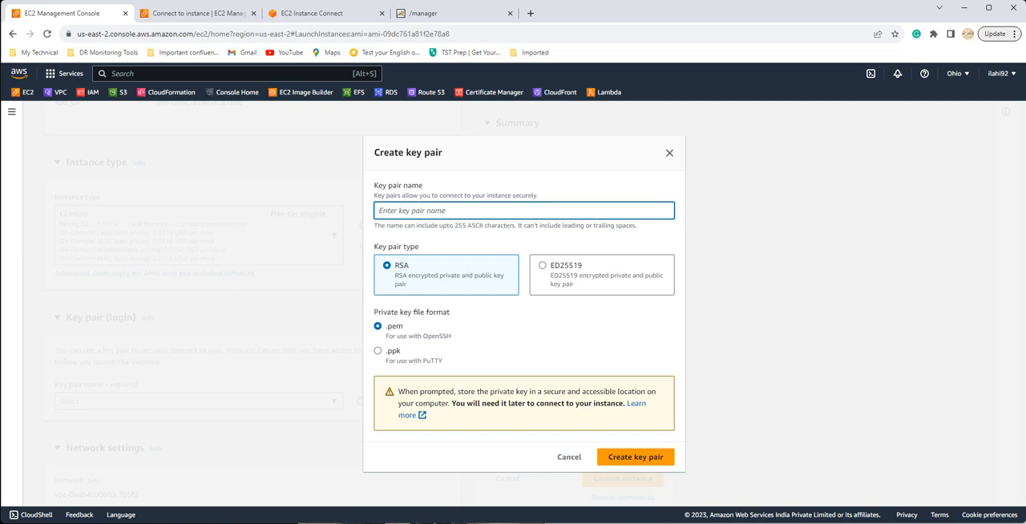
Create and download an RSA .pem key pair named tomcatkp for the instance.
{"action": "type", "text": "tomd"}
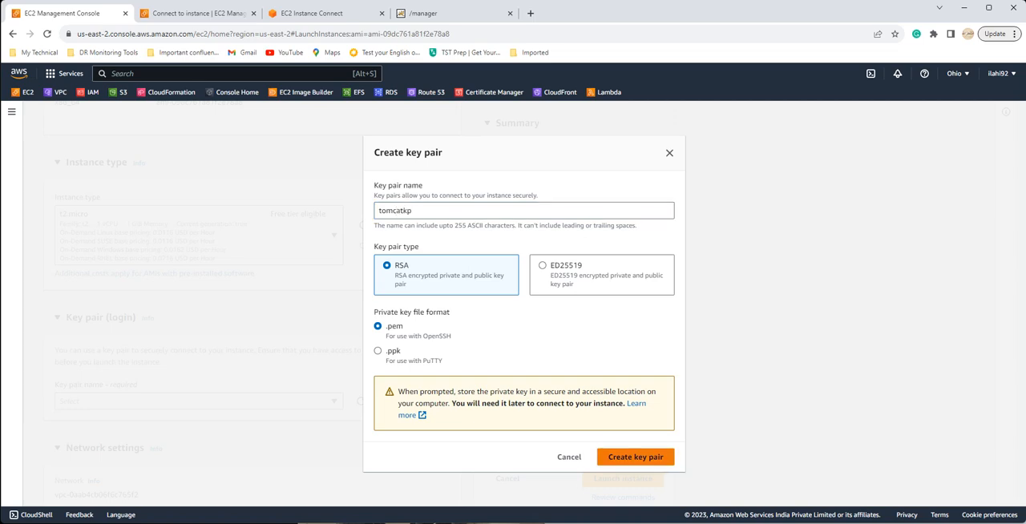
{"action": "left_click", "coordinate": [635, 457]}
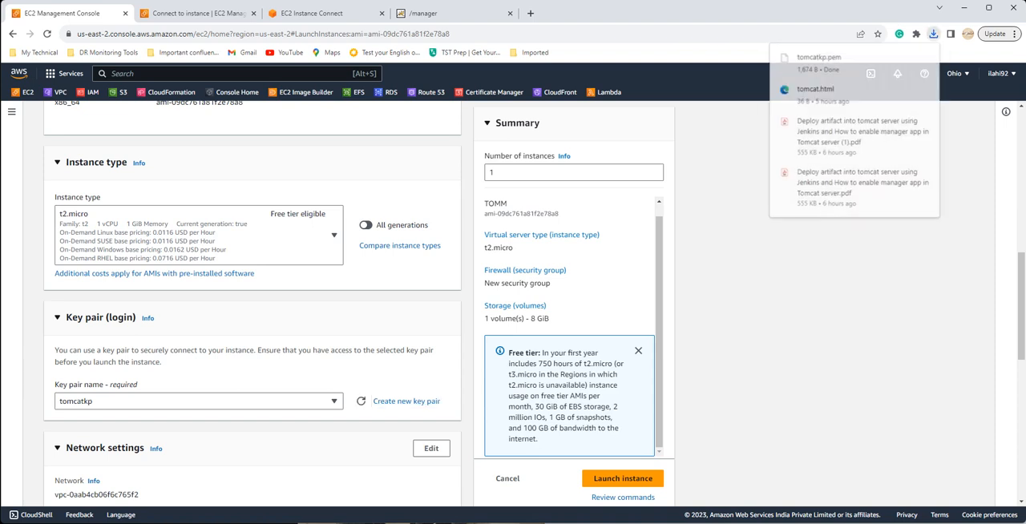
Allow HTTP traffic from the internet in Network settings and launch the myapp instance.
{"action": "scroll", "scroll_direction": "down", "scroll_amount": 3}
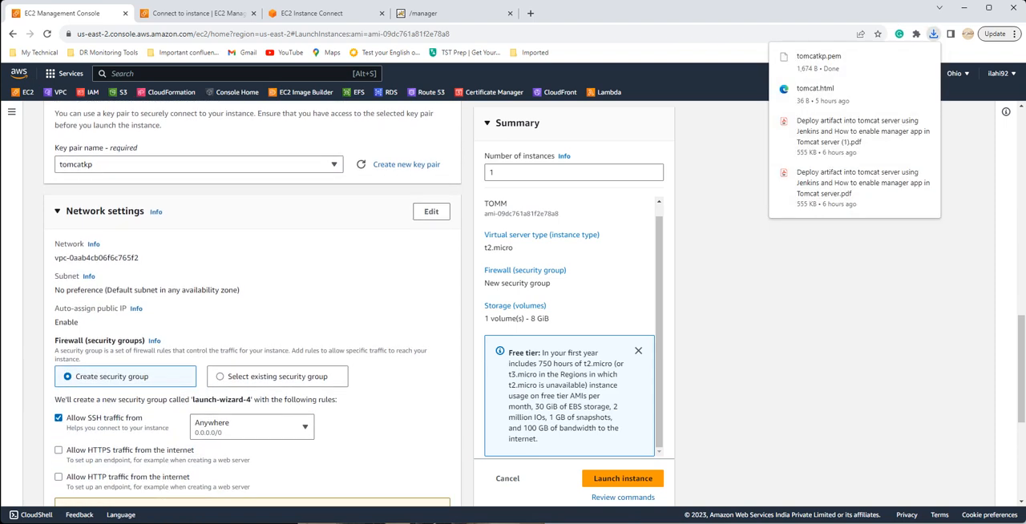
{"action": "scroll", "scroll_direction": "down", "scroll_amount": 3}
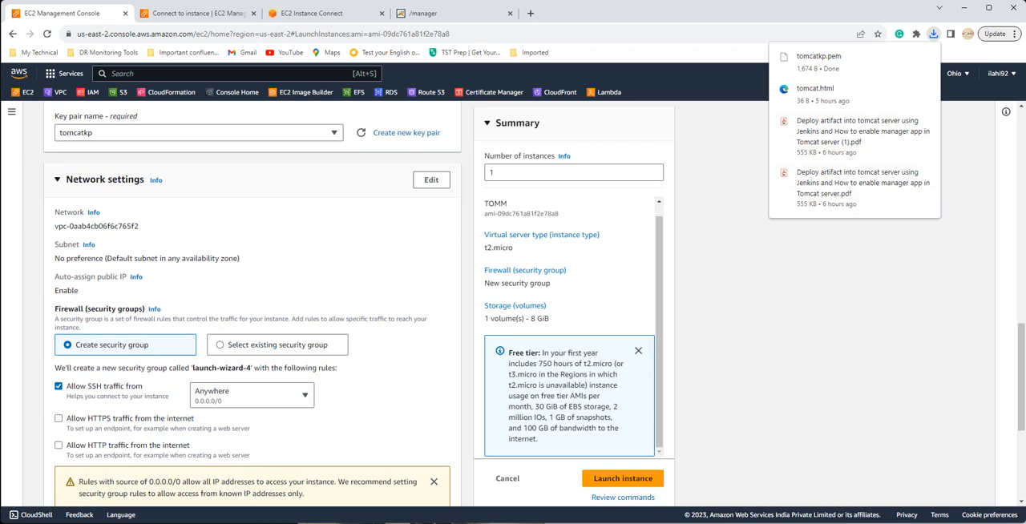
{"action": "left_click", "coordinate": [58, 445]}
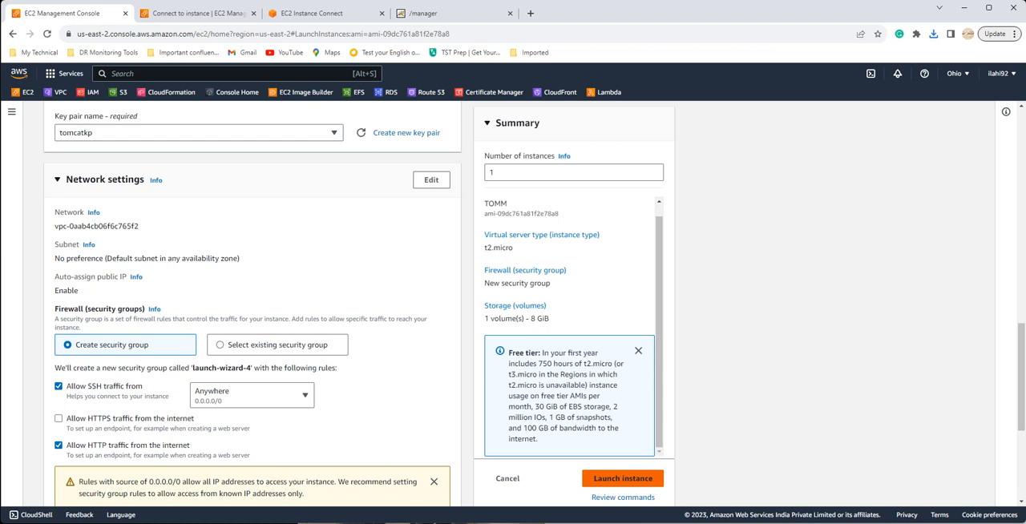
{"action": "left_click", "coordinate": [621, 477]}
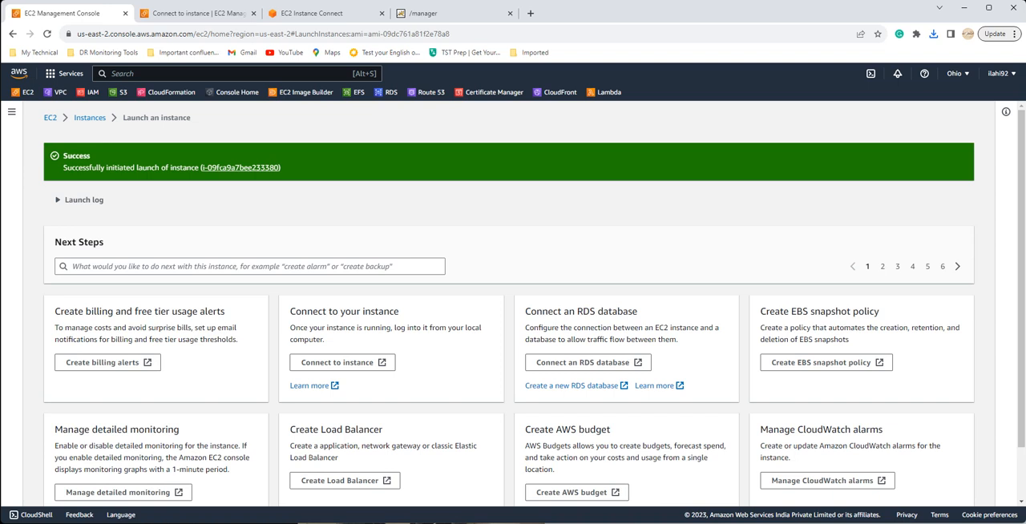
Return to Instances, refresh until myapp shows Running, and select it.
{"action": "left_click", "coordinate": [90, 119]}
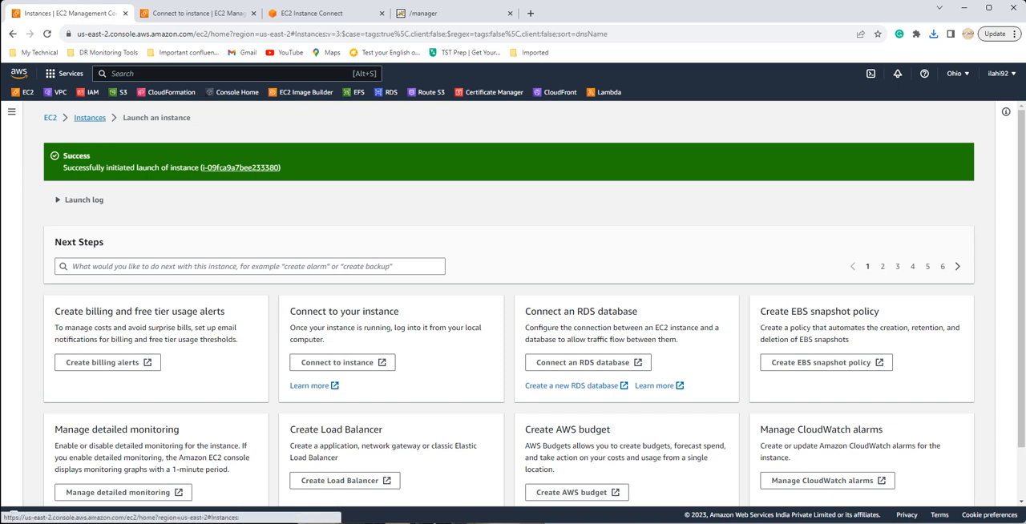
{"action": "left_click", "coordinate": [90, 119]}
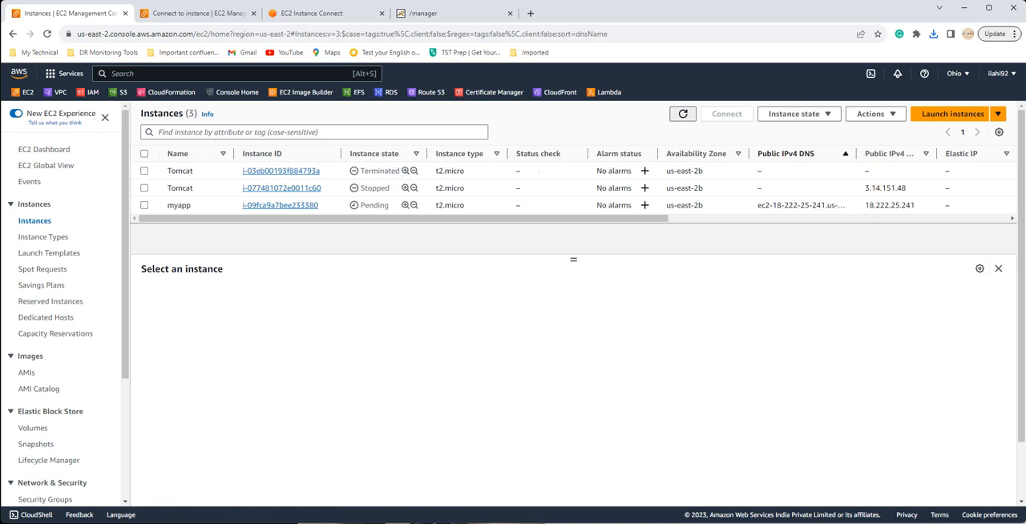
{"action": "left_click", "coordinate": [683, 112]}
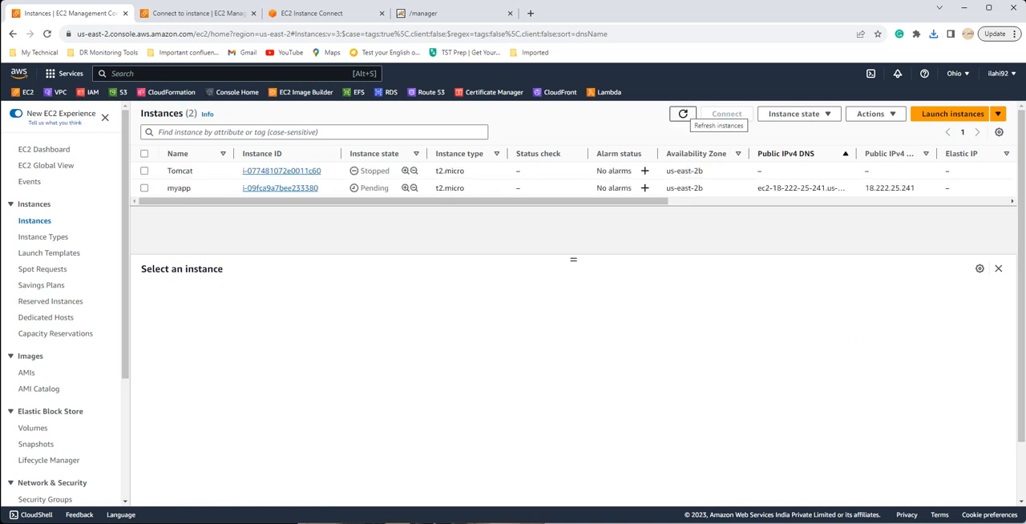
{"action": "left_click", "coordinate": [682, 112]}
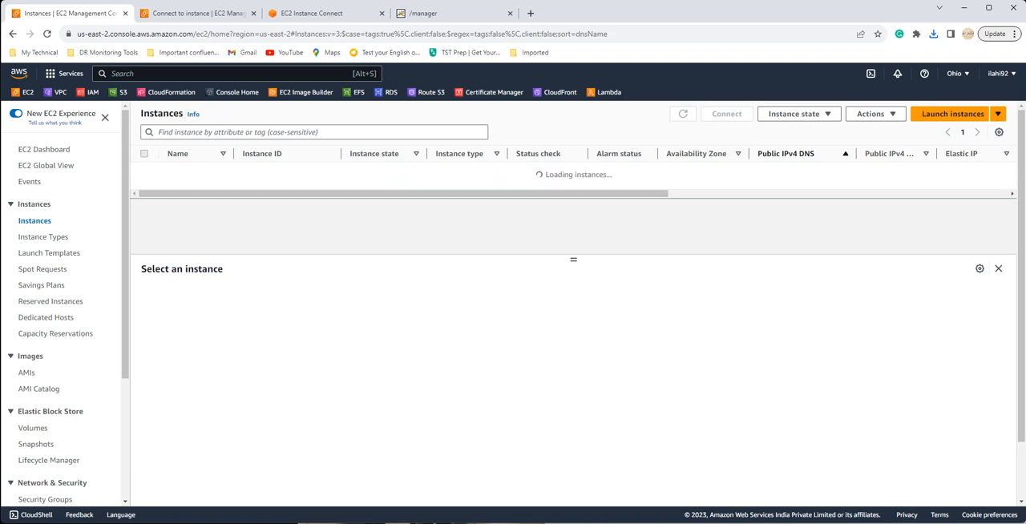
{"action": "left_click", "coordinate": [683, 112]}
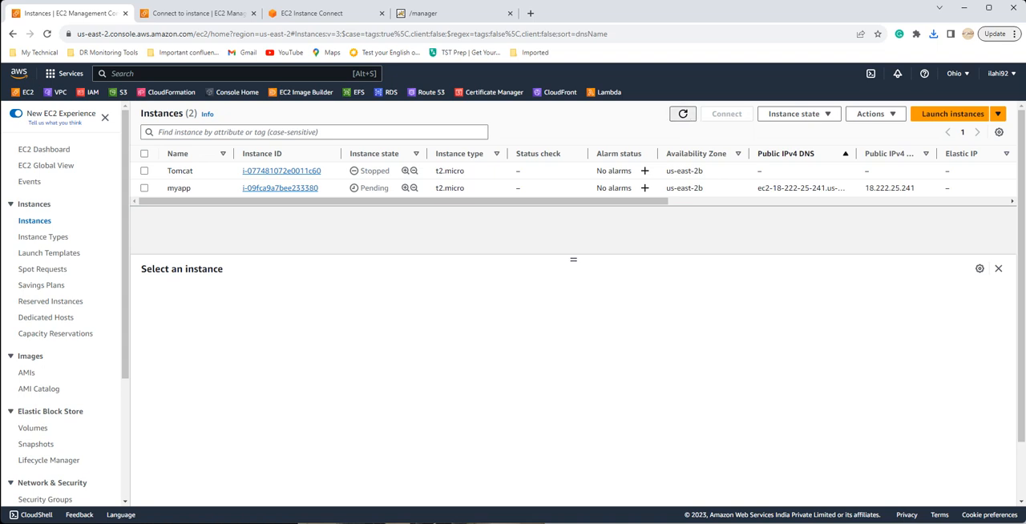
{"action": "mouse_move", "coordinate": [683, 112]}
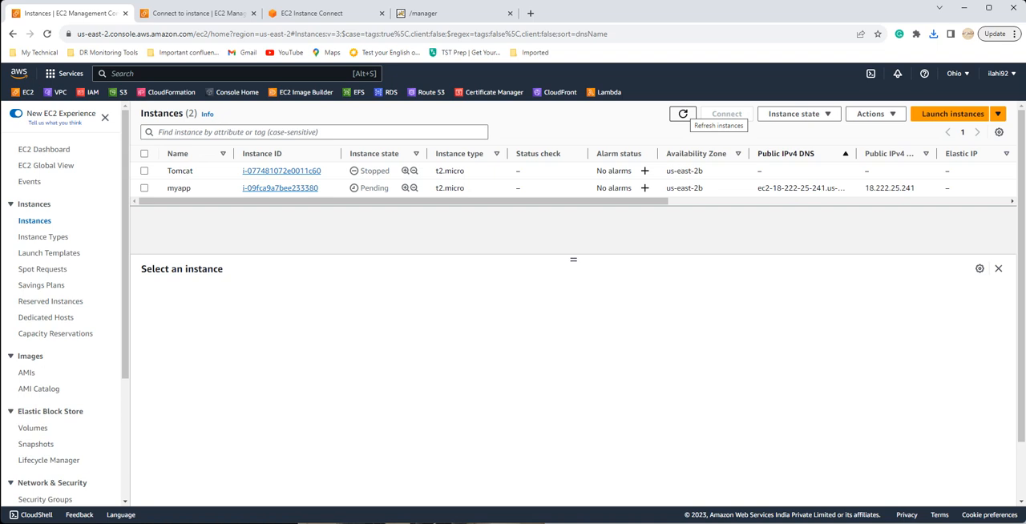
{"action": "left_click", "coordinate": [683, 114]}
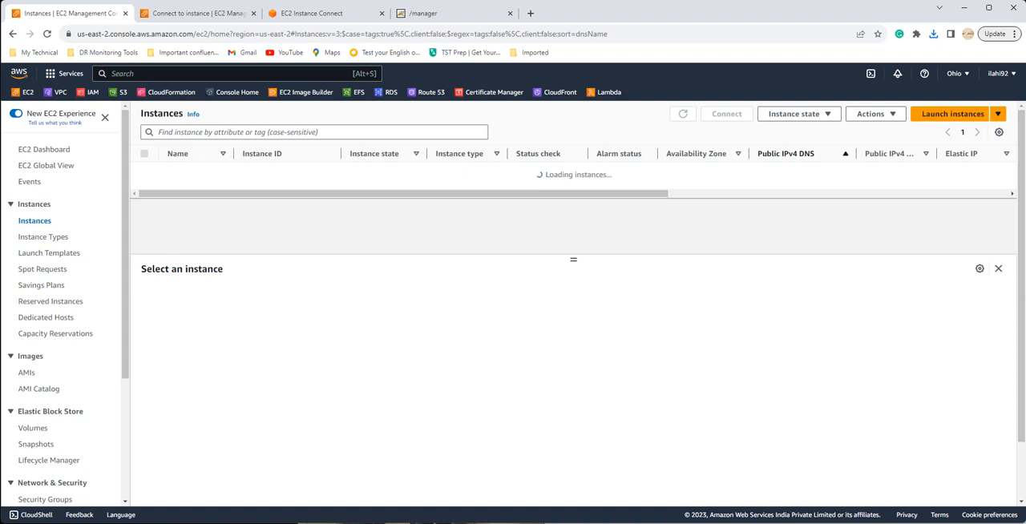
{"action": "left_click", "coordinate": [683, 113]}
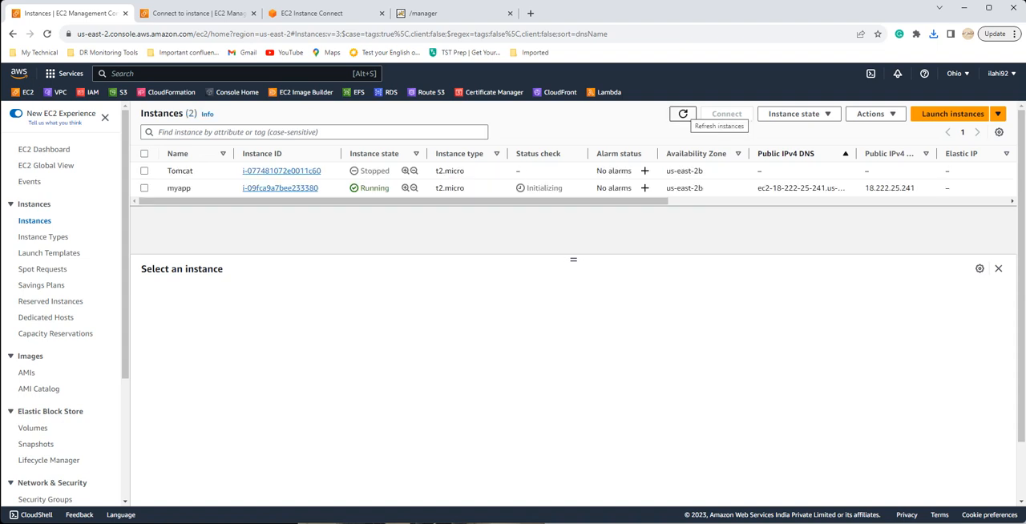
{"action": "left_click", "coordinate": [179, 188]}
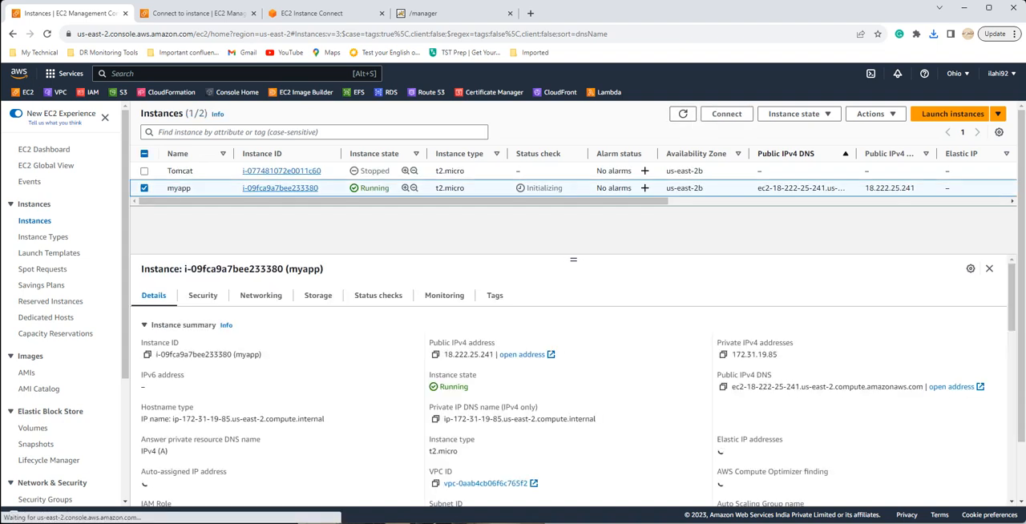
Connect to myapp as root via EC2 Instance Connect, reaching its Amazon Linux 2 shell.
{"action": "left_click", "coordinate": [724, 112]}
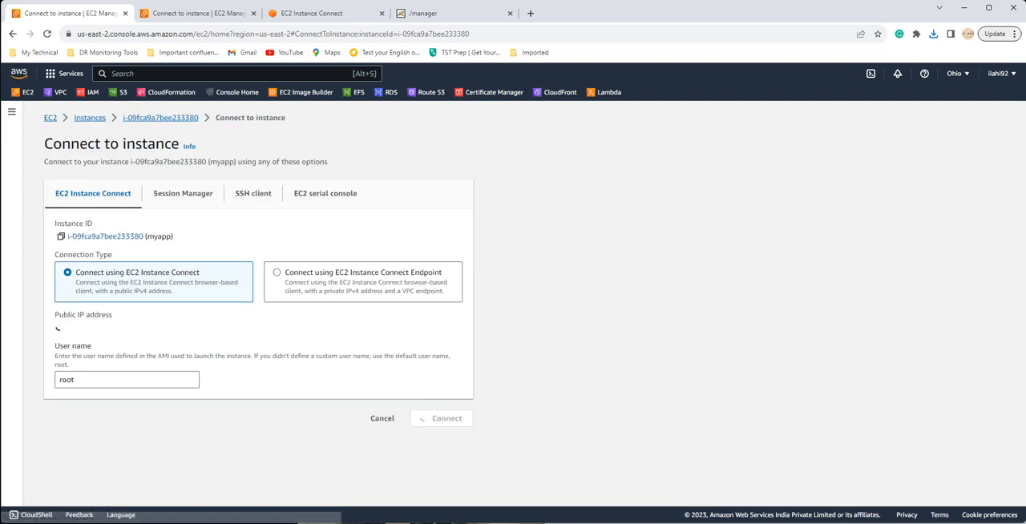
{"action": "left_click", "coordinate": [441, 417]}
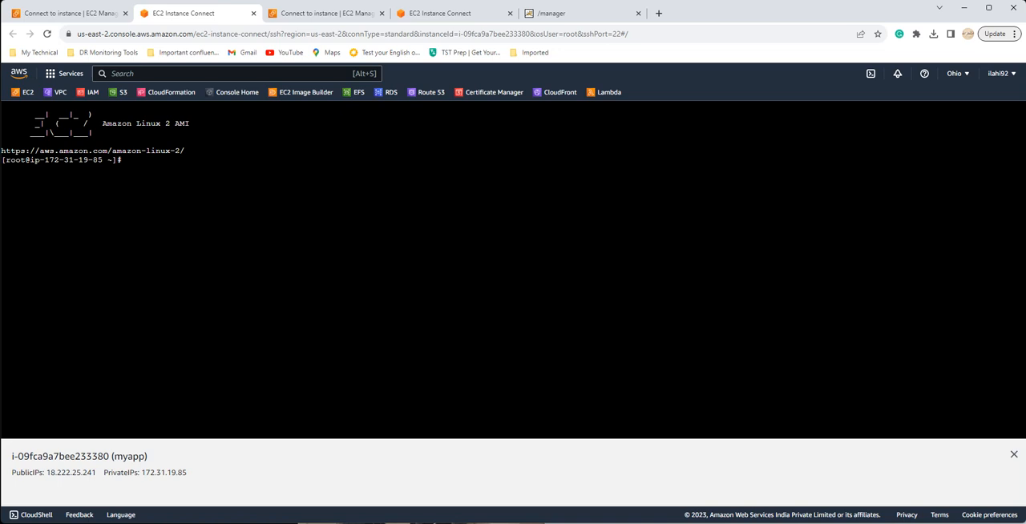
{"action": "left_click", "coordinate": [128, 160]}
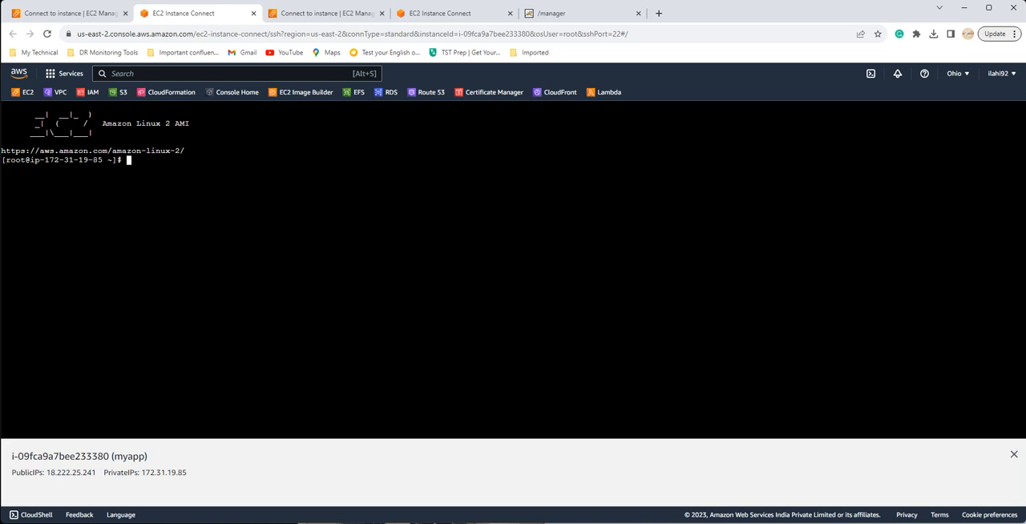